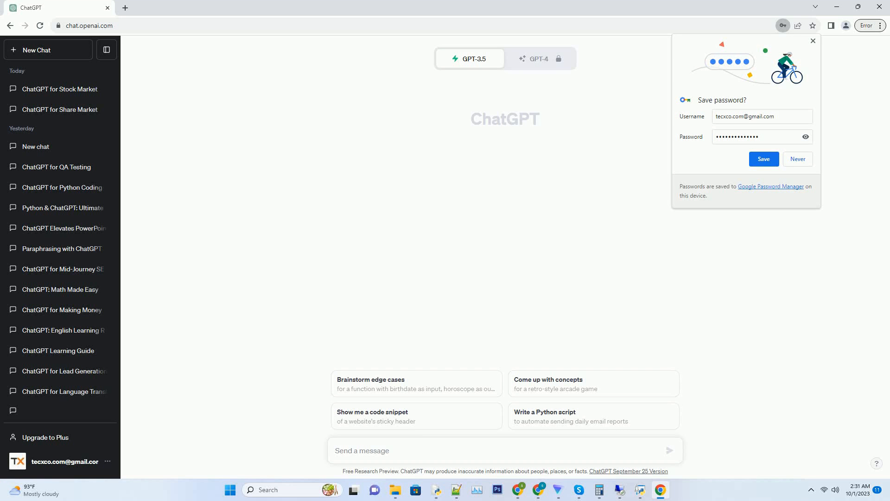
# - Write the prompt 'Create a SEO friendly blog post about how to use chatgpt for trading Use active voice'
pyautogui.write('Create a SEO friendly blog post about how to use chatgpt for trading Use active voice. Write over 2000 words. Add very creative title for each sub heading. Ensure t')
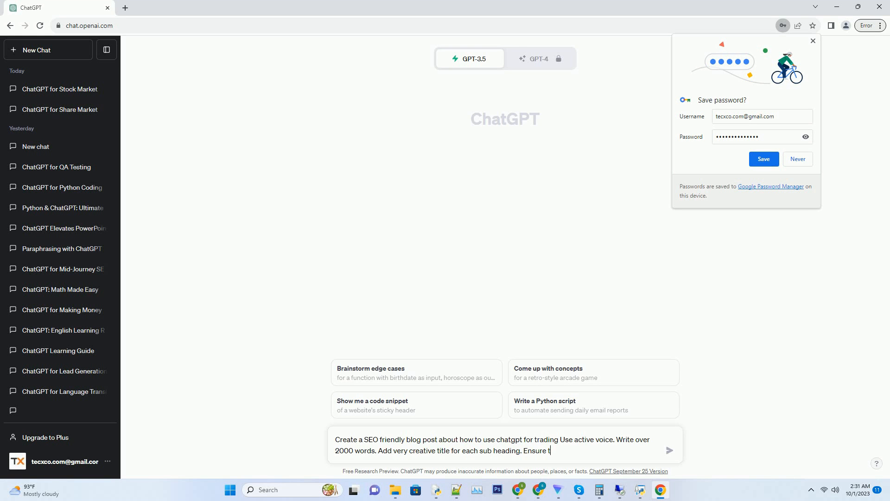
# - Send the request and follow the generated trading blog post down to its conclusion
pyautogui.click(670, 451)
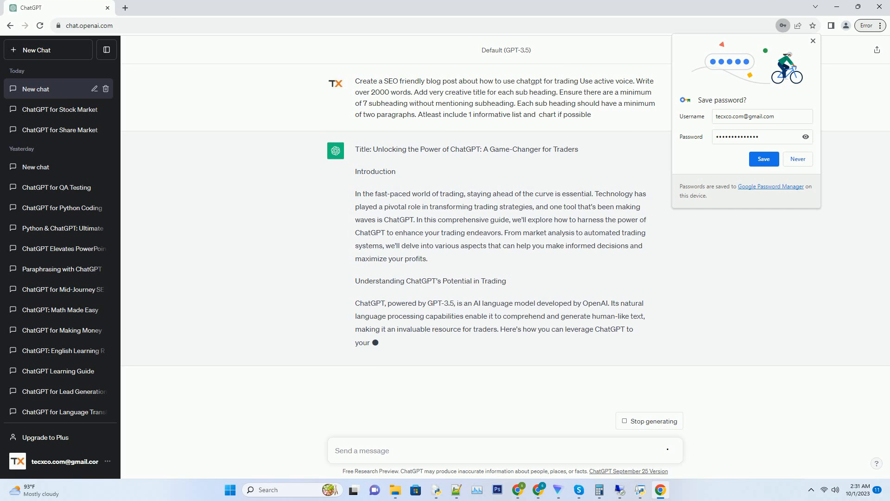
pyautogui.scroll(-3)
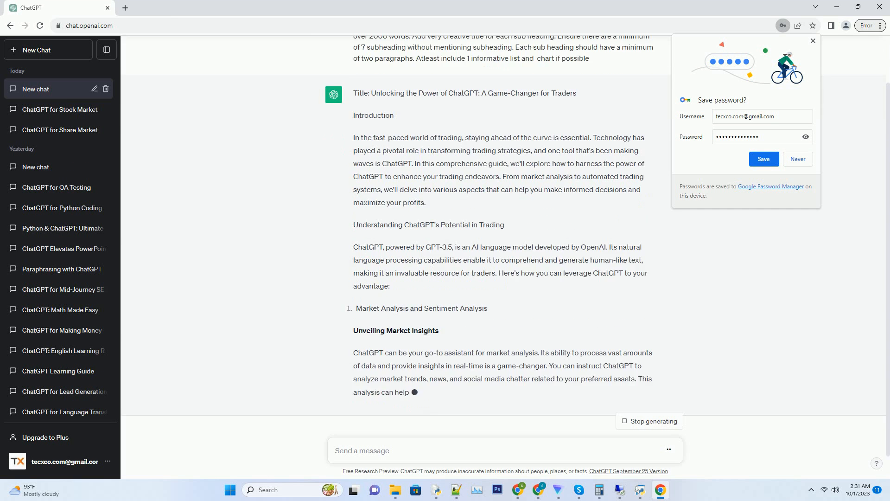
pyautogui.scroll(-3)
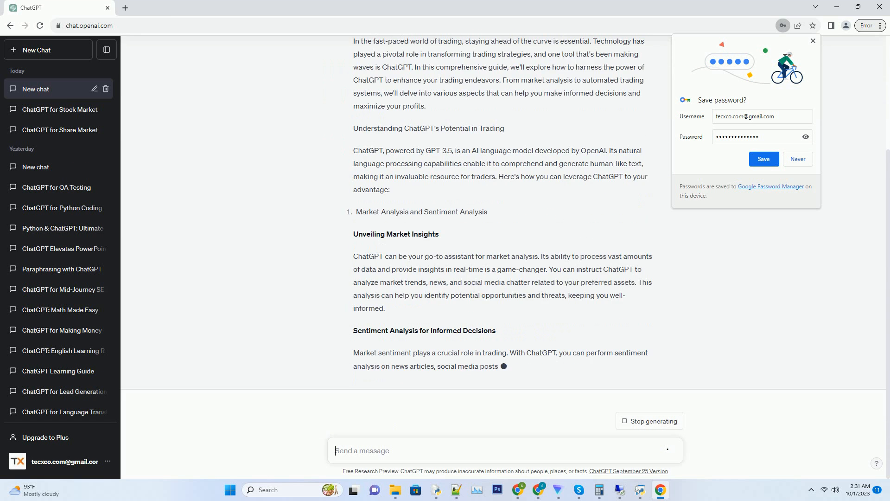
pyautogui.scroll(-3)
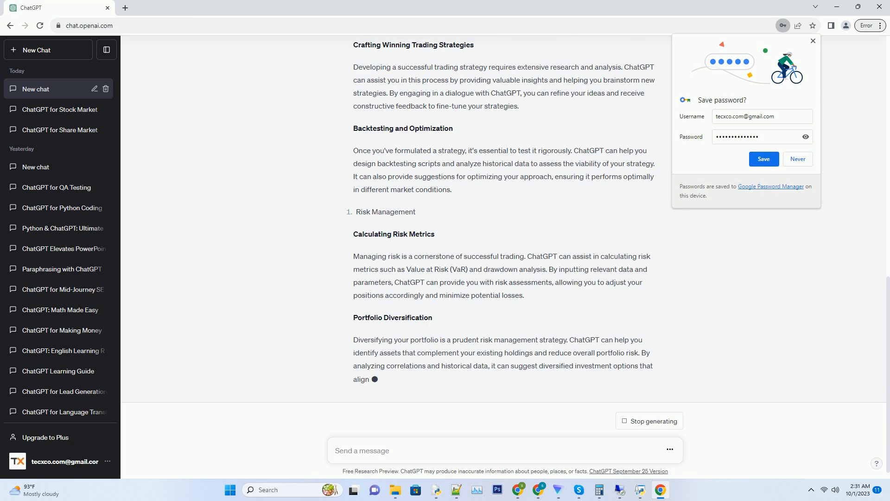
pyautogui.scroll(-3)
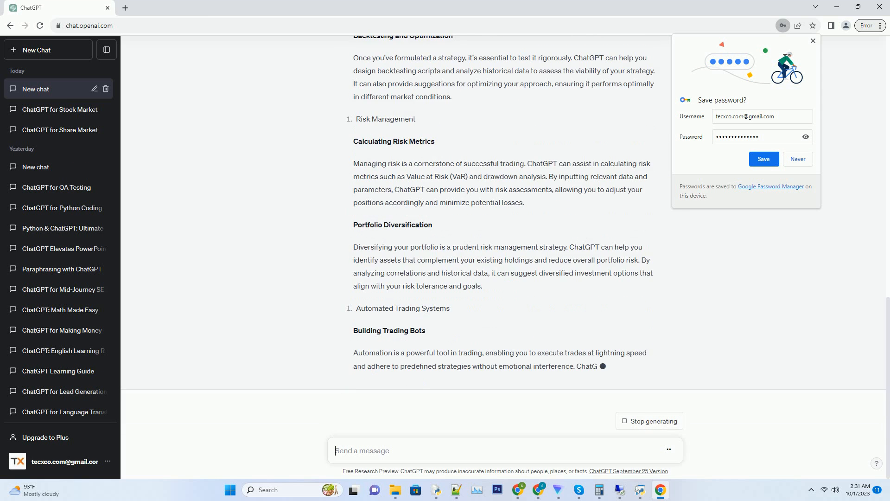
pyautogui.scroll(-3)
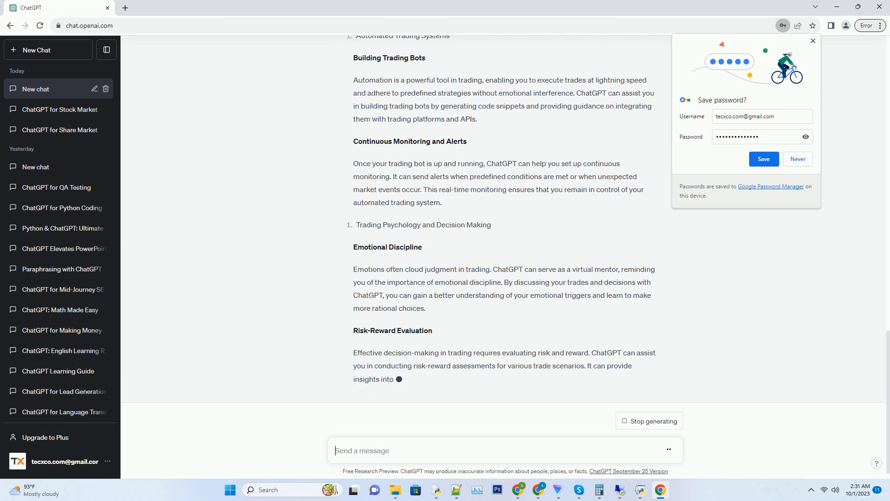
pyautogui.scroll(-3)
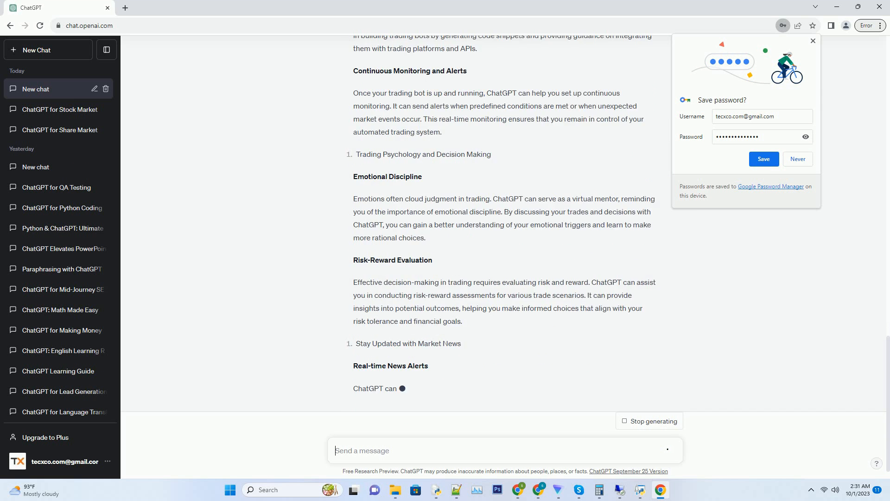
pyautogui.scroll(-3)
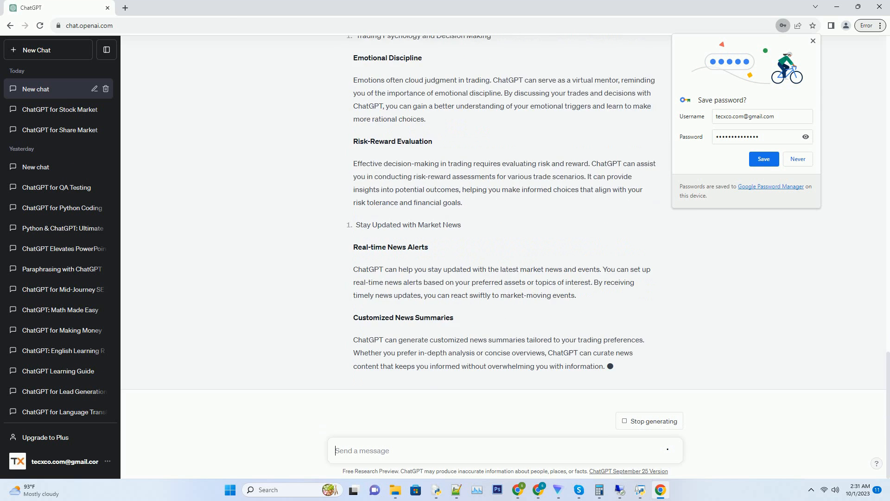
pyautogui.scroll(-3)
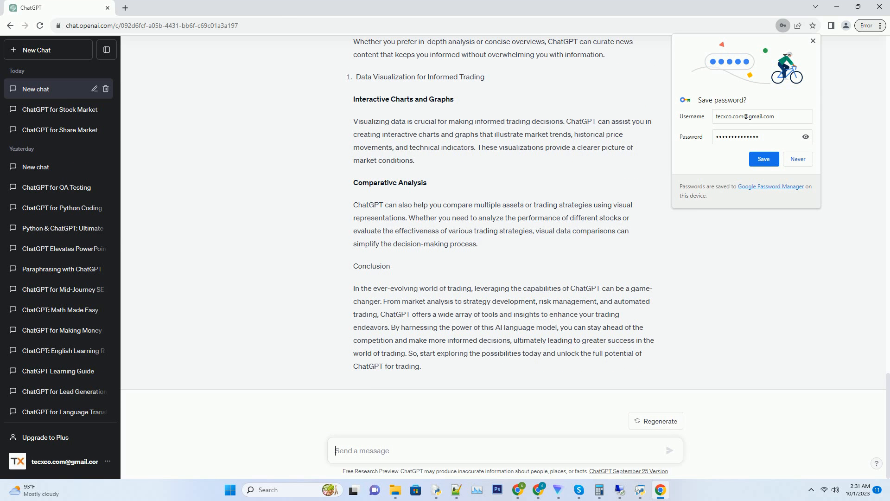
pyautogui.click(360, 450)
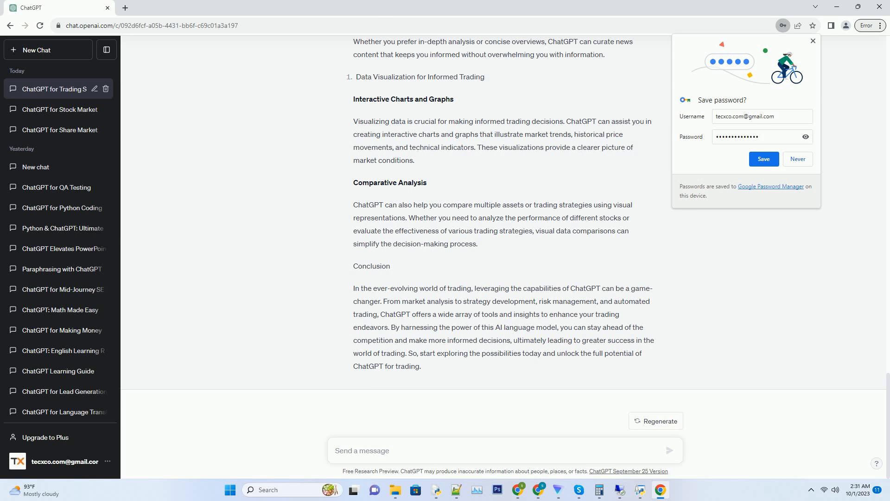
pyautogui.click(505, 451)
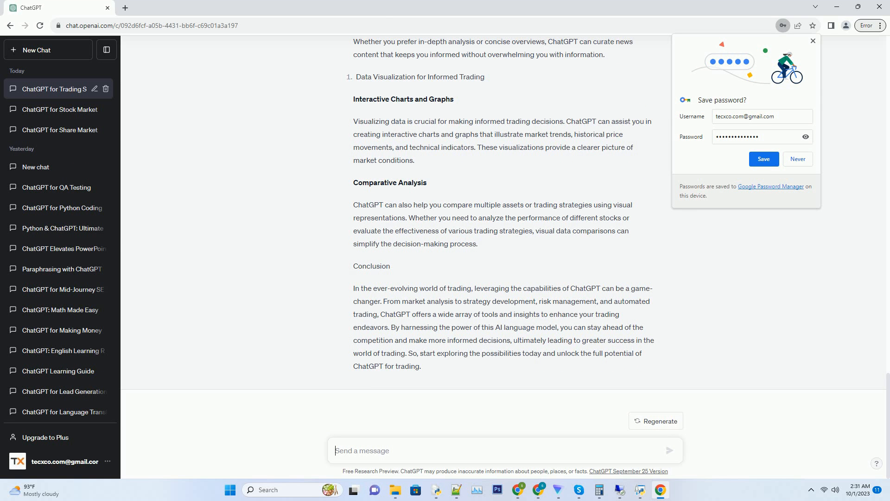